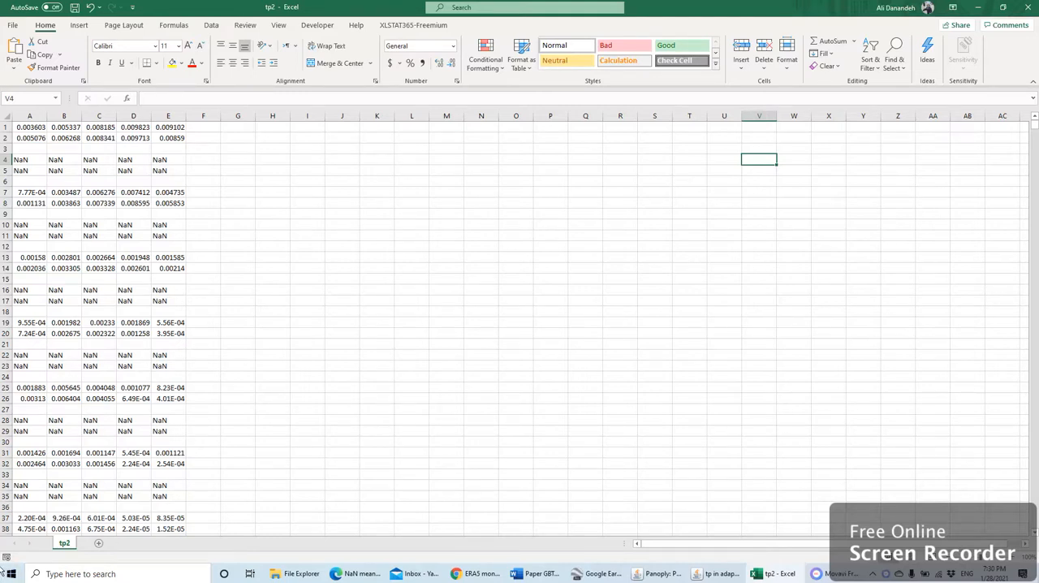
mouse_move(272, 411)
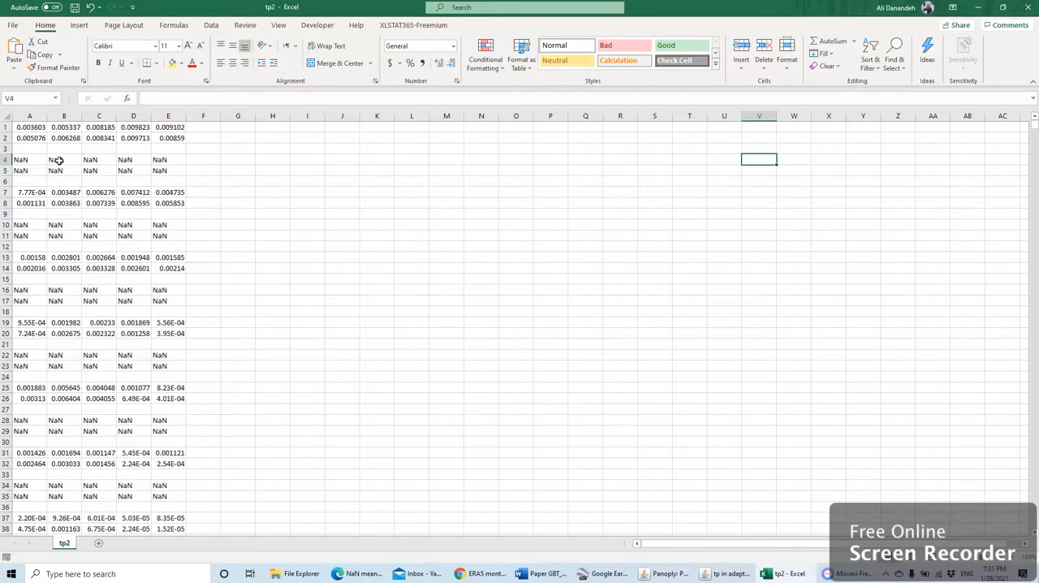
mouse_move(144, 217)
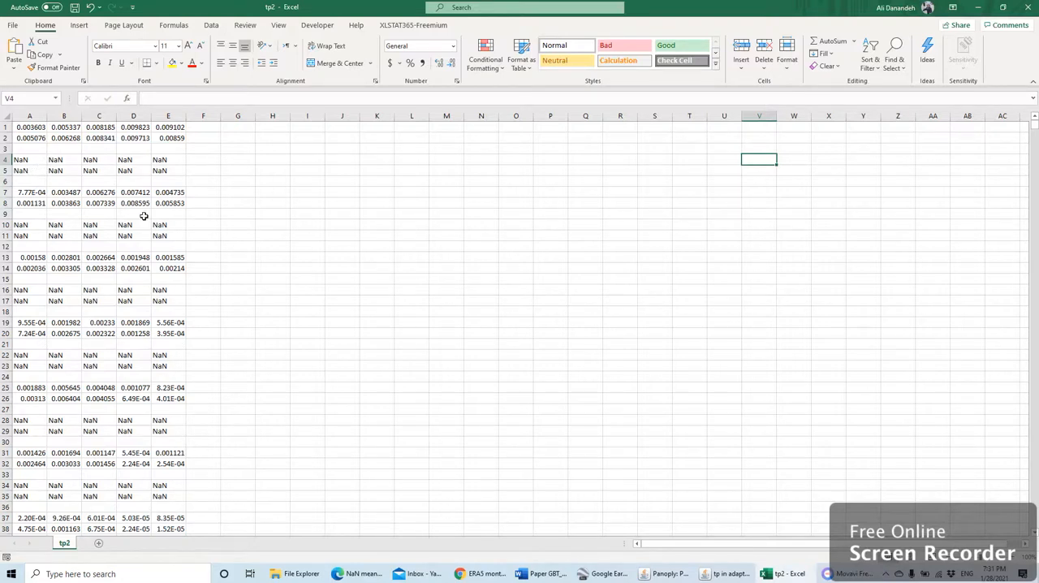
mouse_move(172, 262)
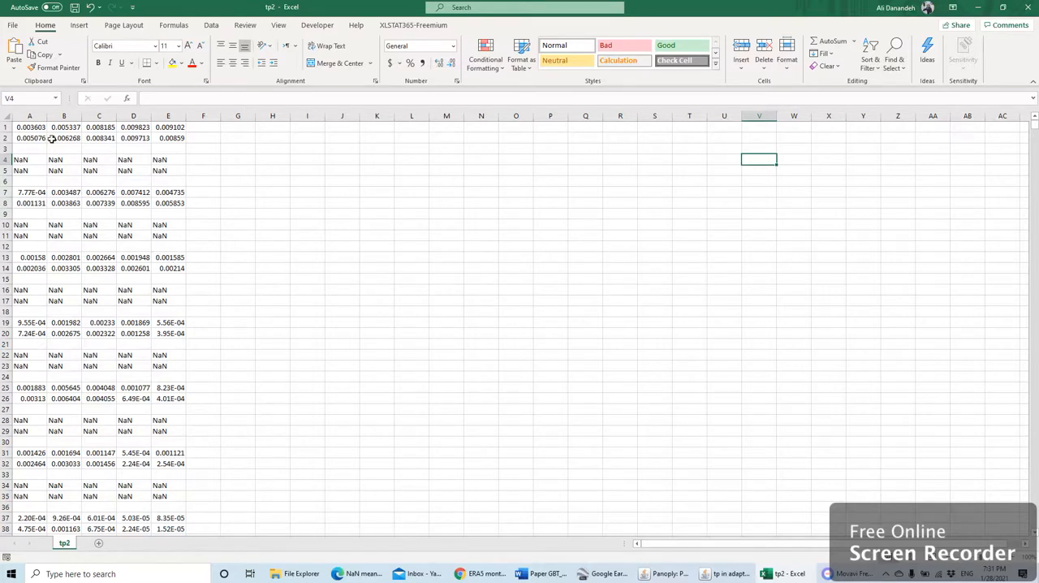
- Select the tp2 data block in columns A–E and scroll down through it
drag(30, 127, 168, 430)
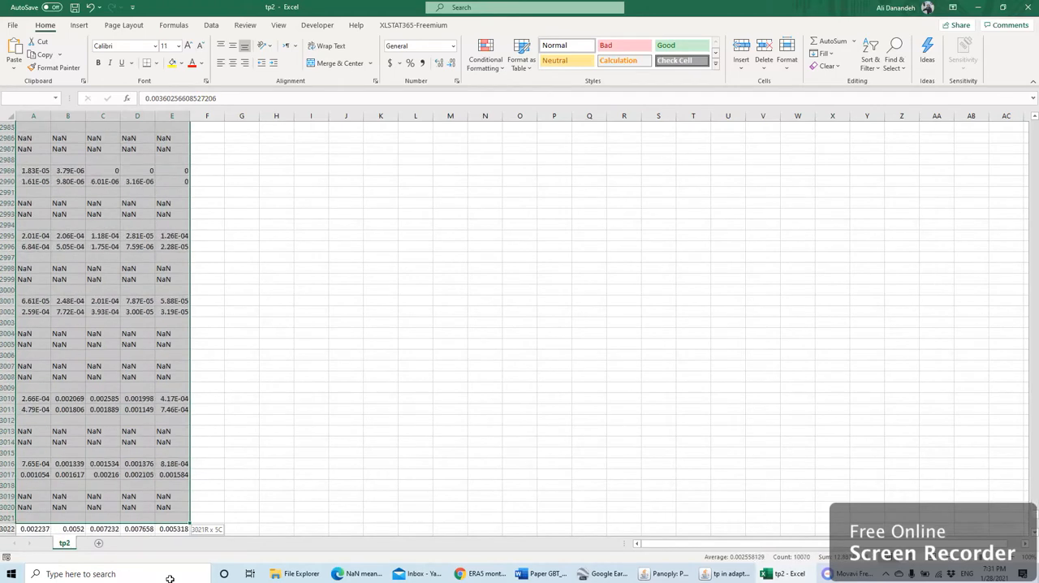
scroll(down, 3)
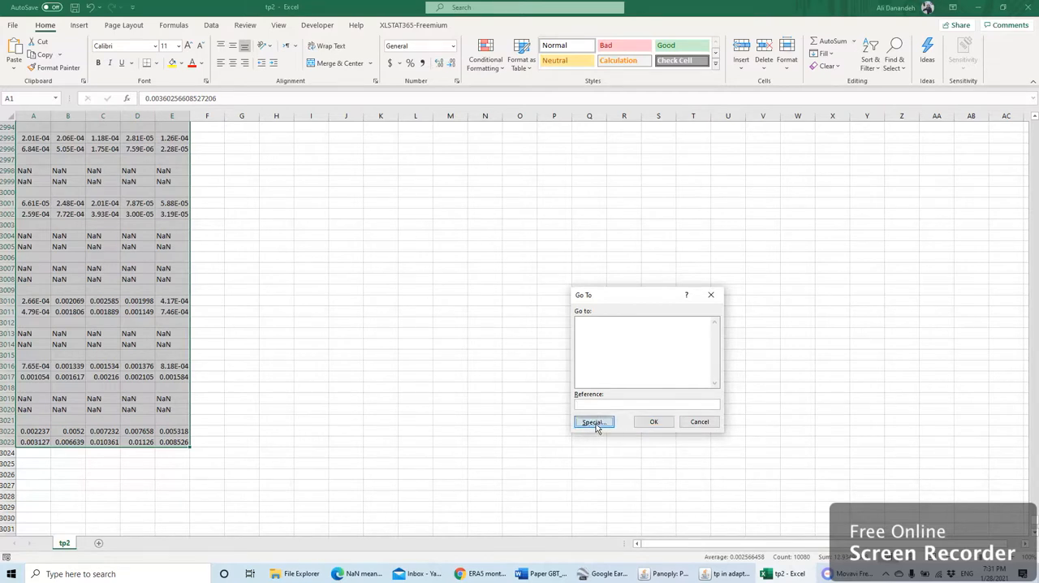
- Use Go To Special with Blanks to select every empty cell in the data block
click(593, 421)
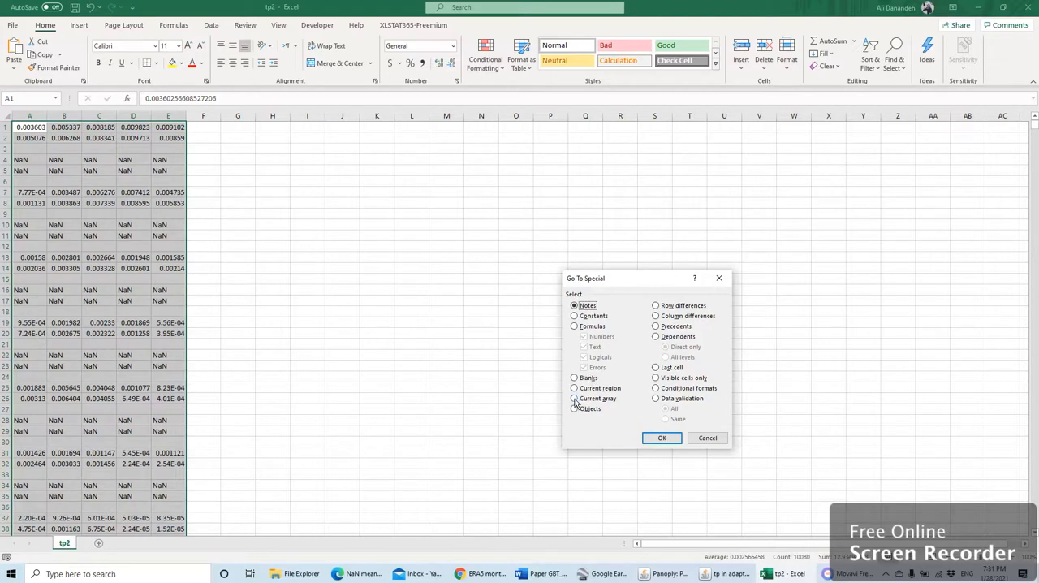
click(574, 378)
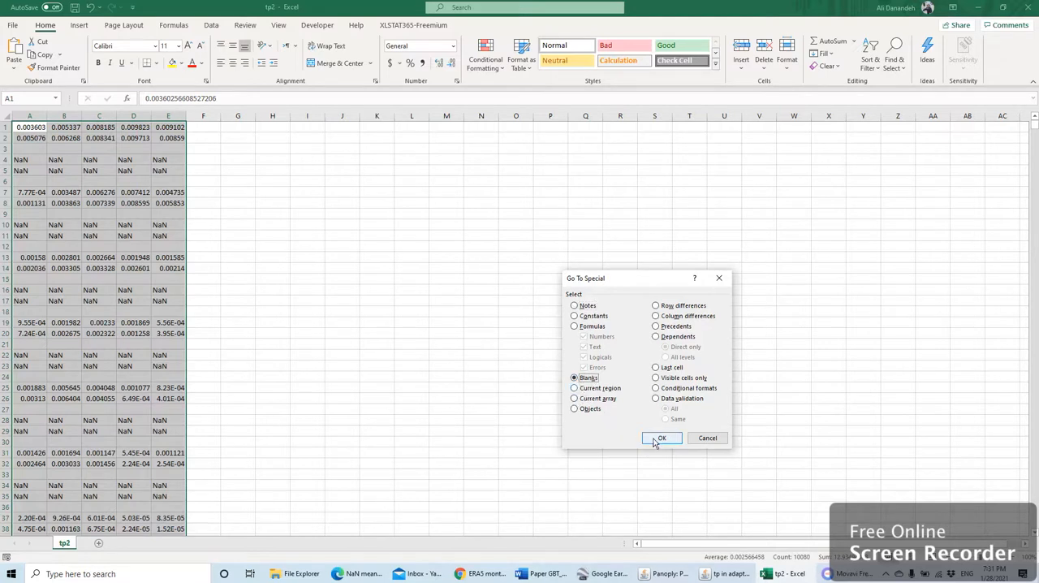
click(662, 437)
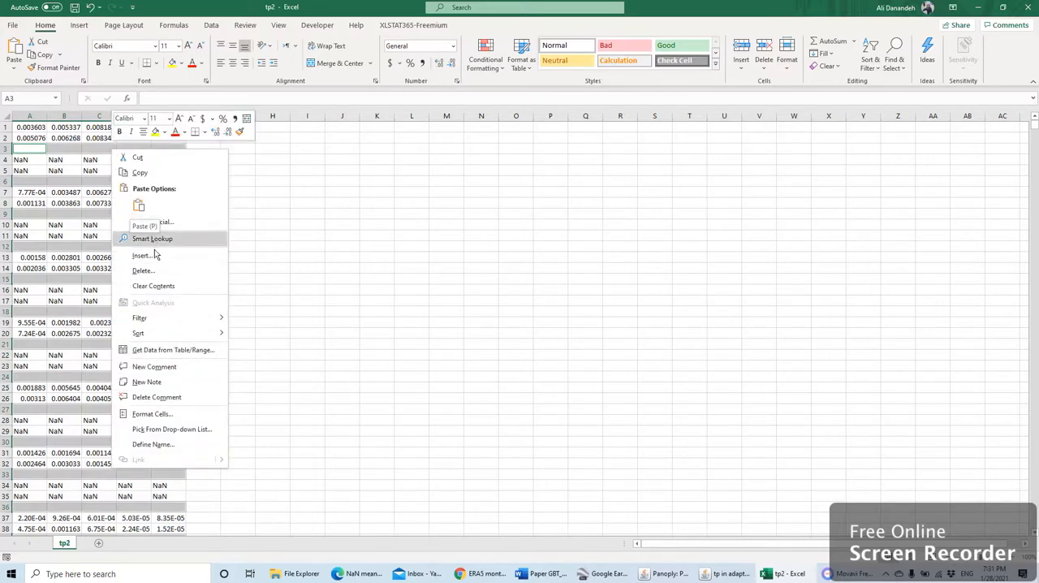
- Delete the selected blank cells, shifting the remaining cells up
click(142, 271)
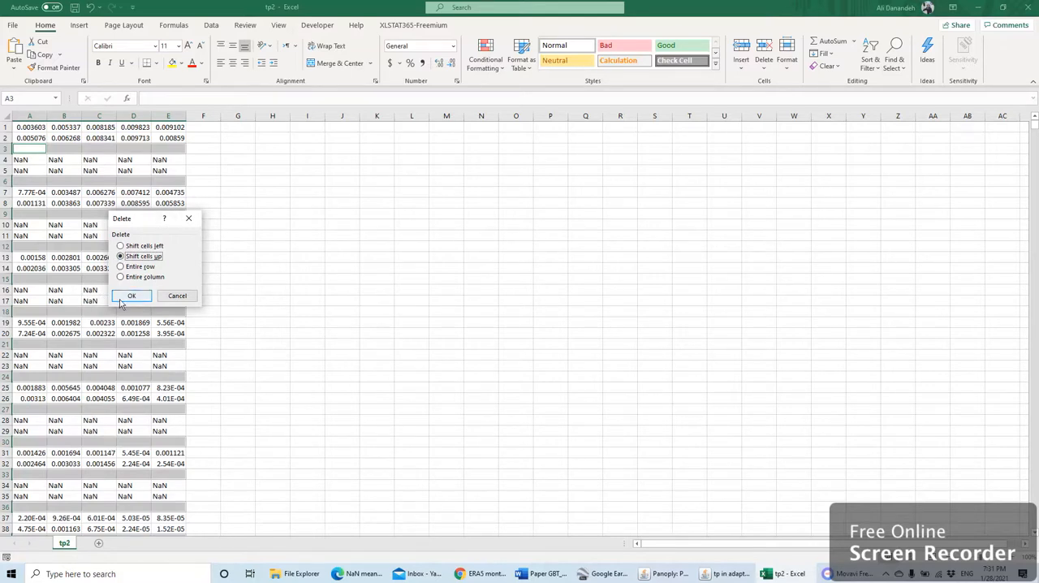
click(132, 294)
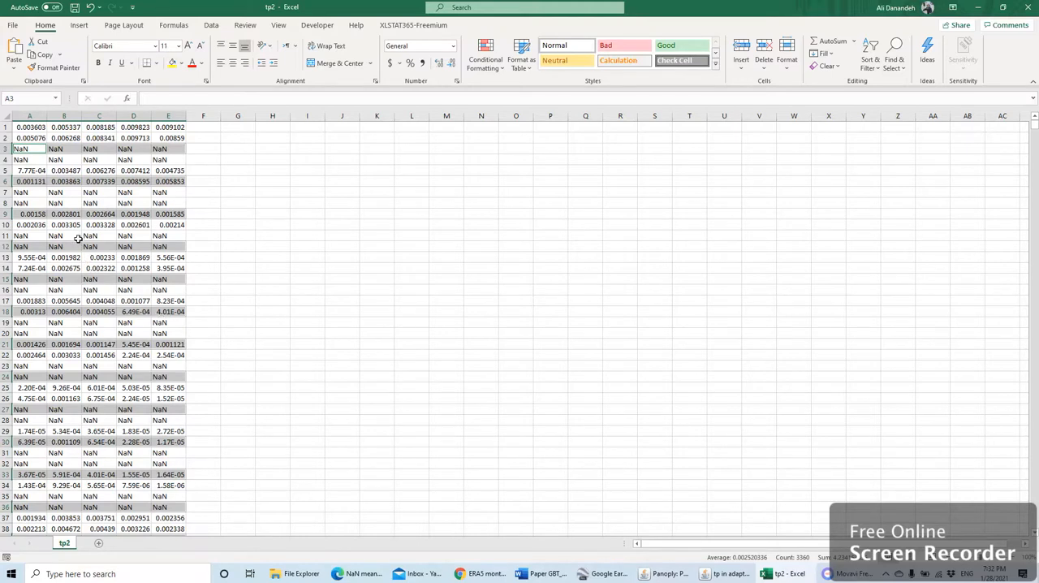
mouse_move(75, 225)
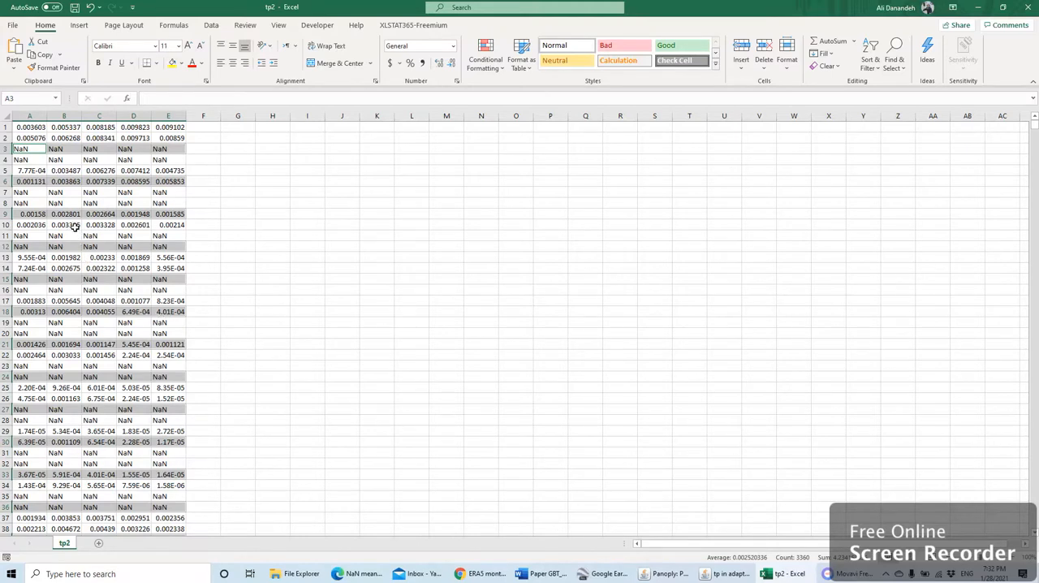
mouse_move(115, 190)
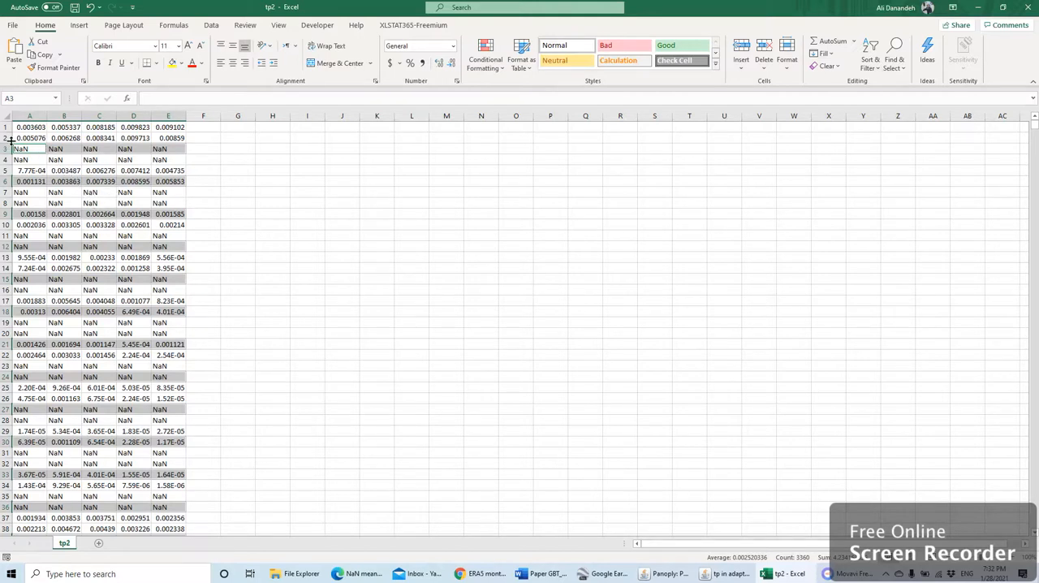
- Select the compacted data from A1 down to about row 2016 in columns A–E
drag(29, 127, 168, 160)
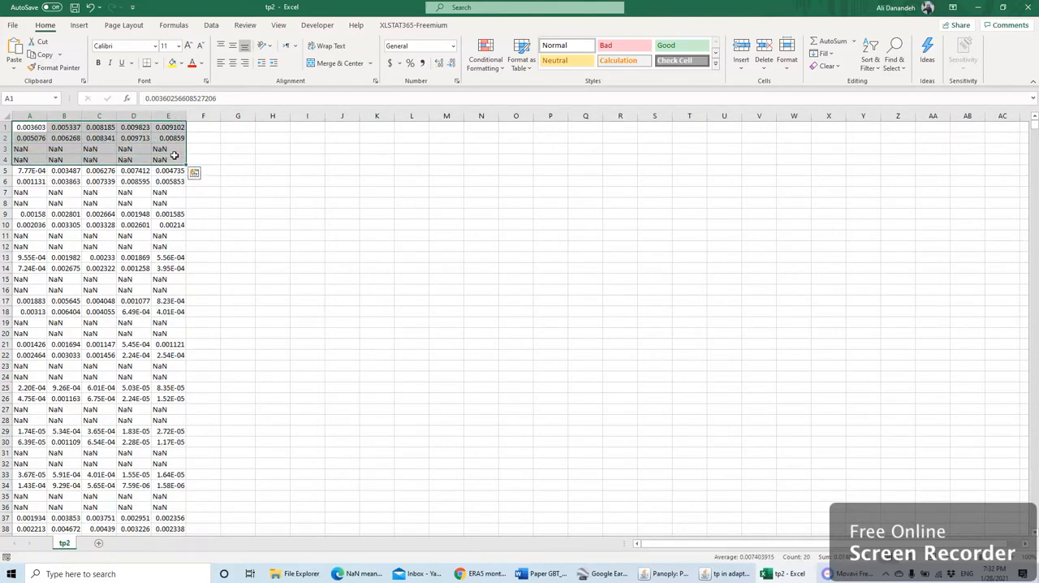
scroll(down, 3)
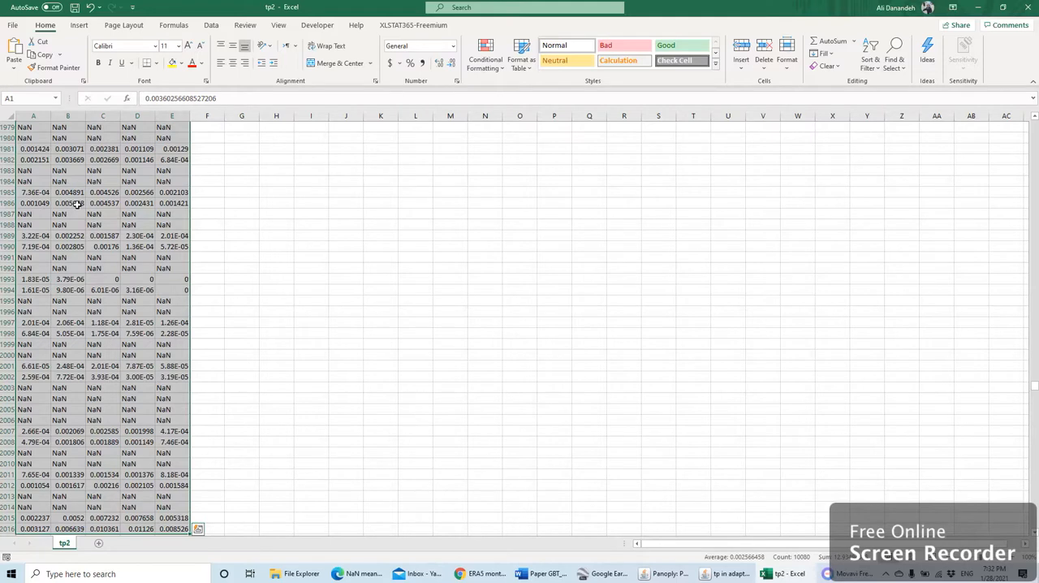
mouse_move(85, 205)
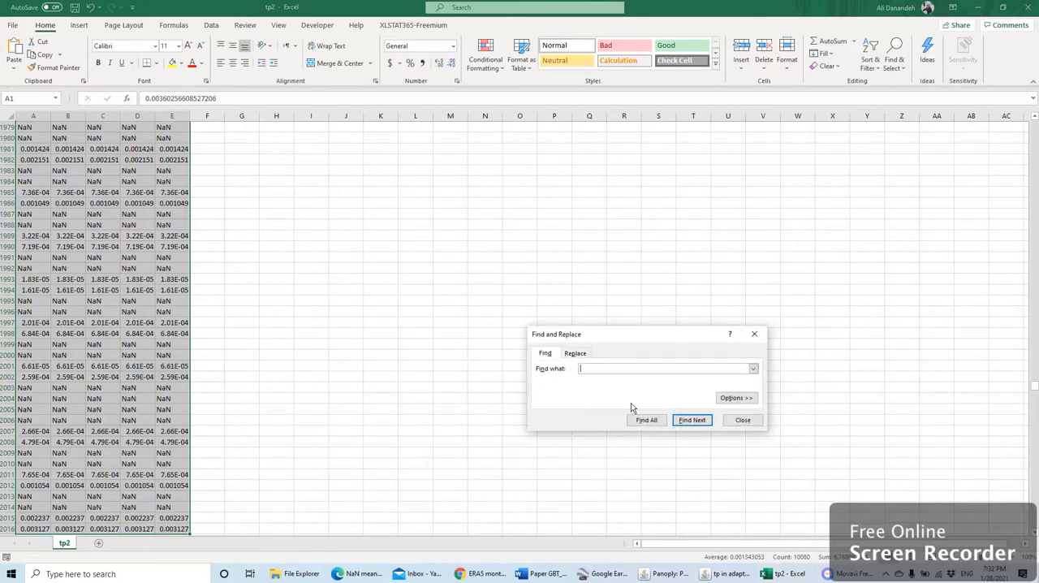
- Replace all NaN entries with nothing, confirming the 5040 replacements
click(576, 352)
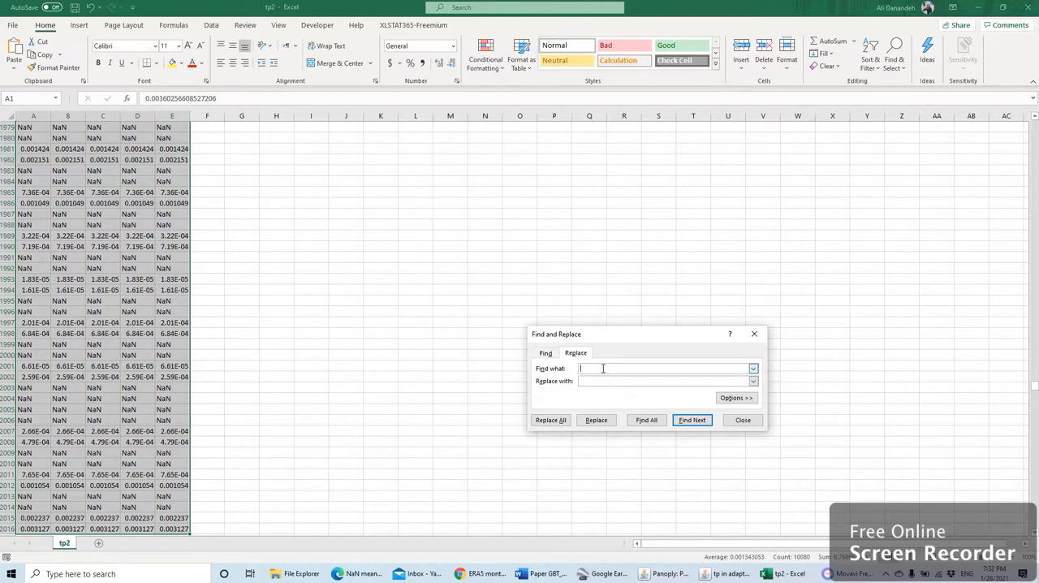
text(N)
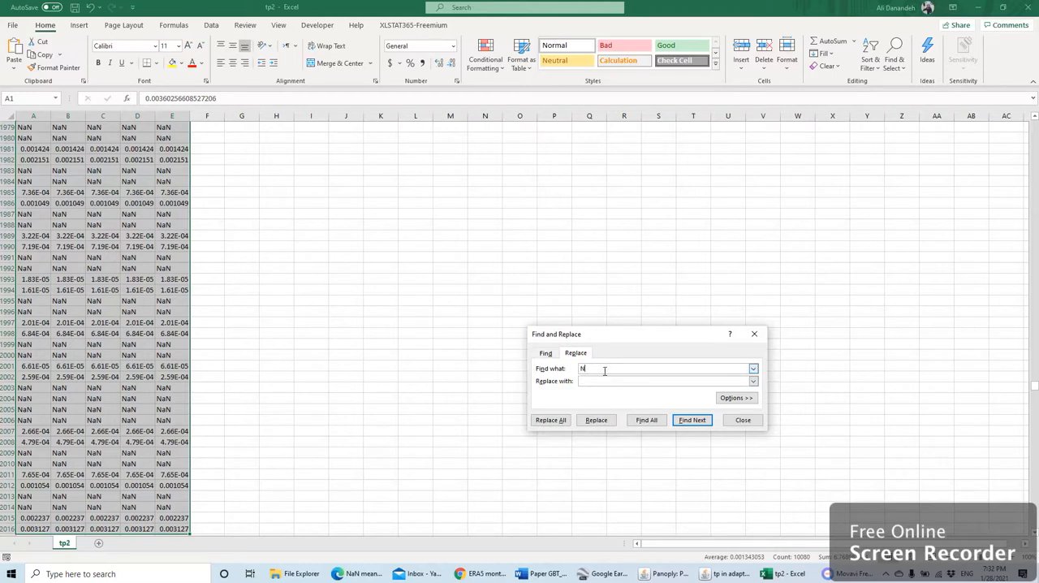
text(aN)
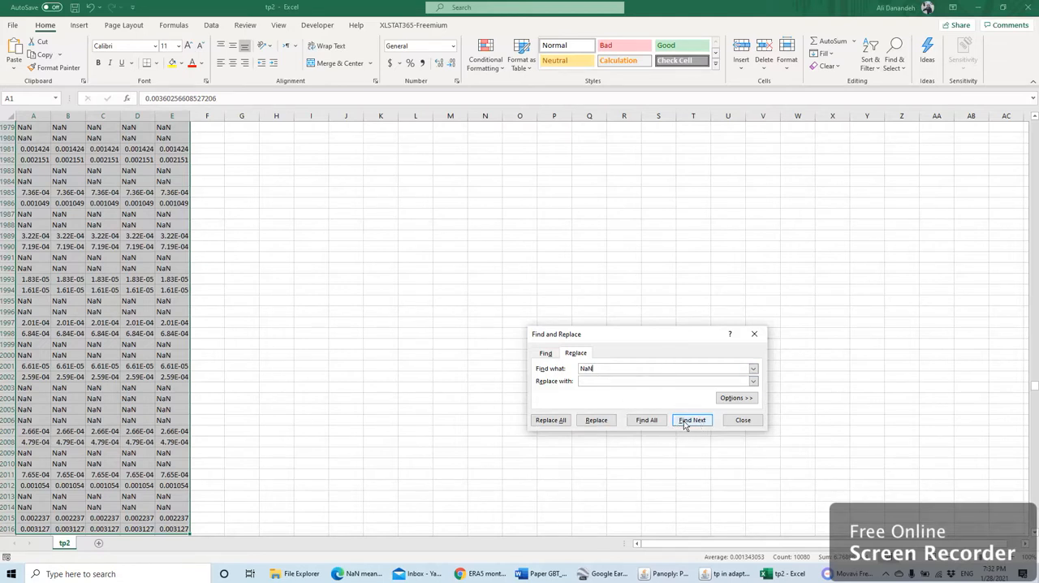
click(551, 420)
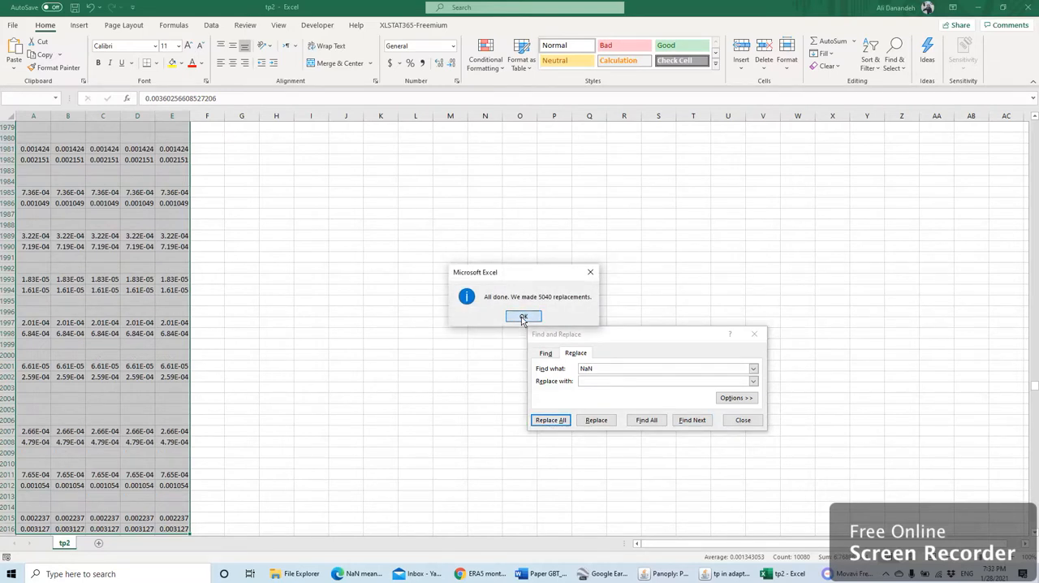
click(522, 316)
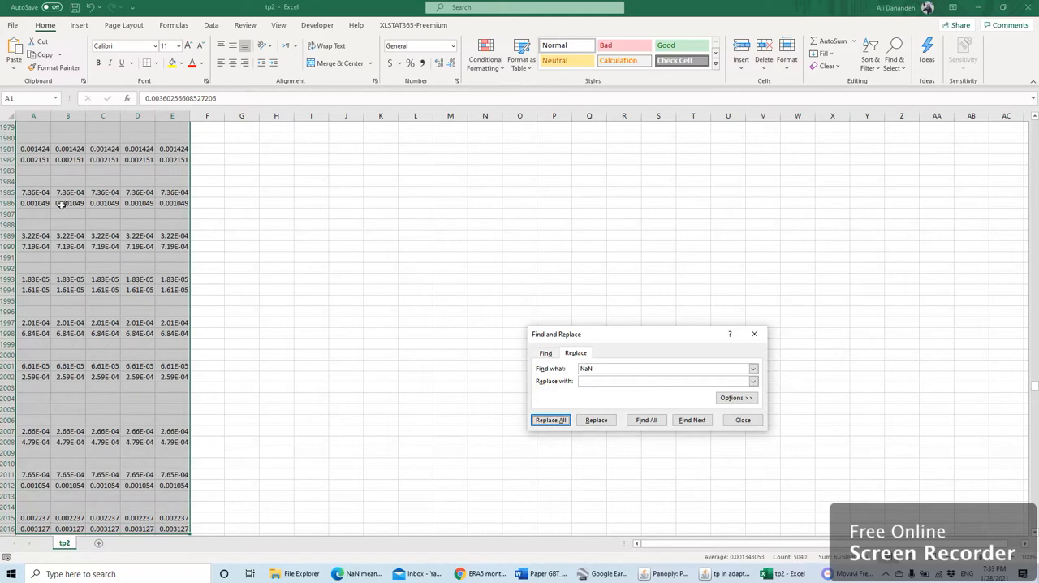
click(551, 420)
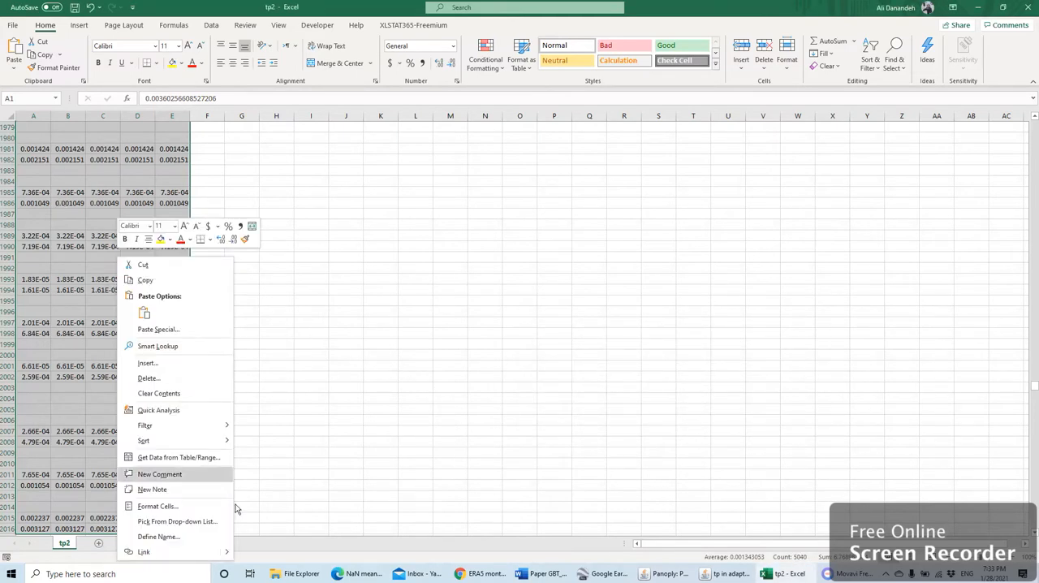
mouse_move(95, 403)
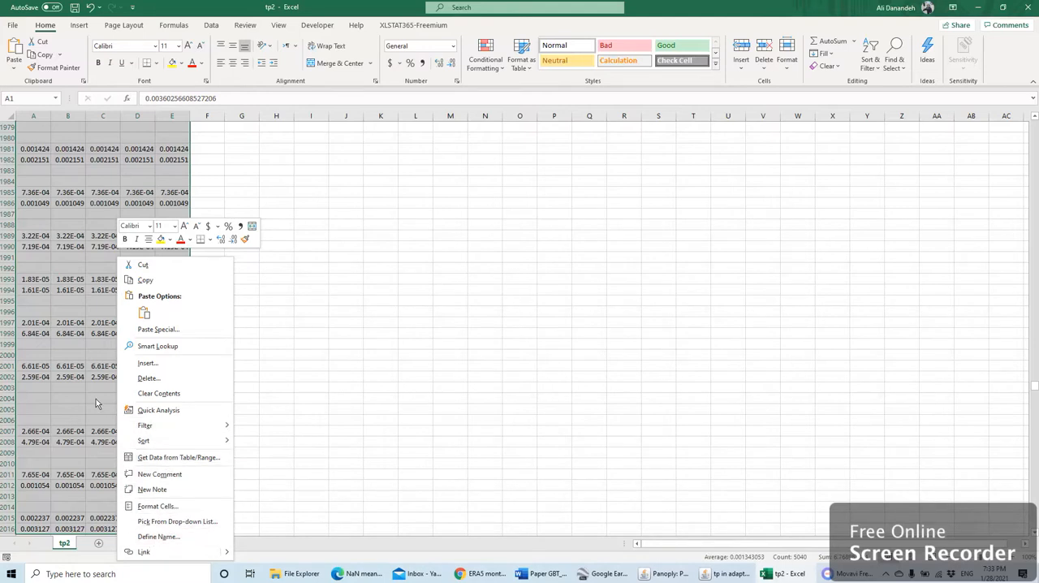
mouse_move(173, 189)
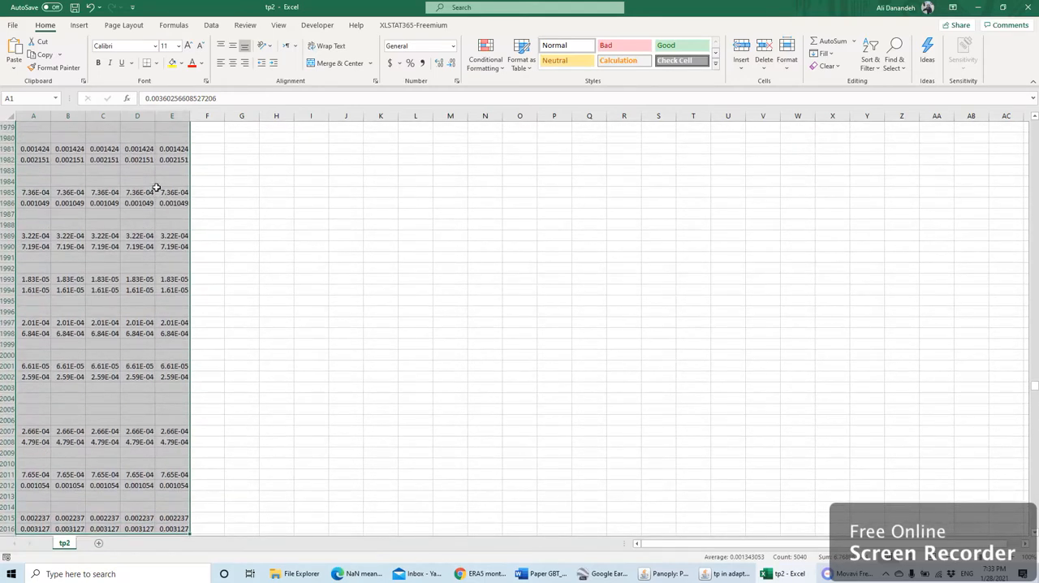
- Select the now-empty former NaN cells via Ctrl+G, Special, Blanks
key(ctrl+g)
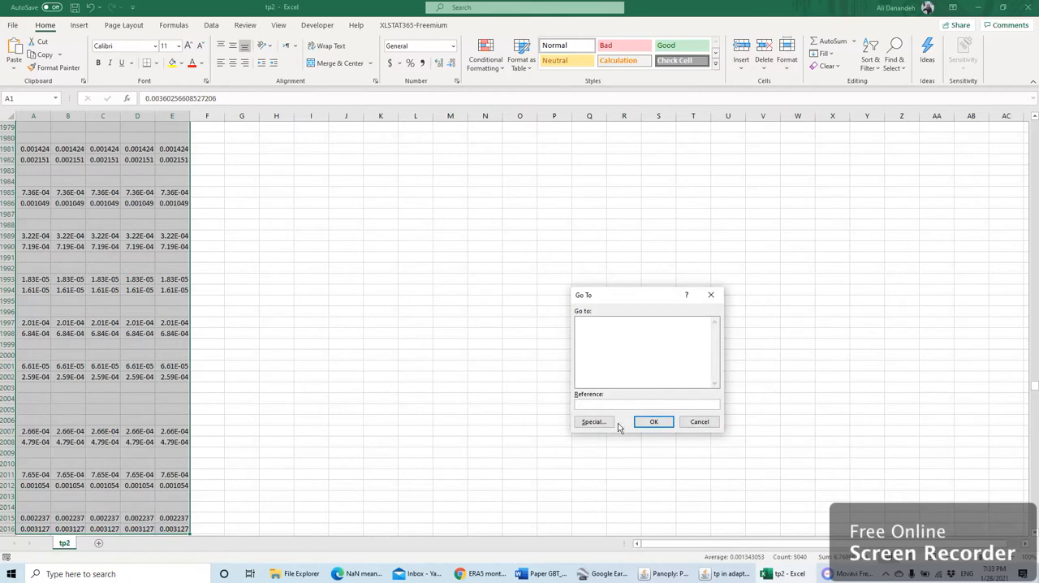
click(594, 421)
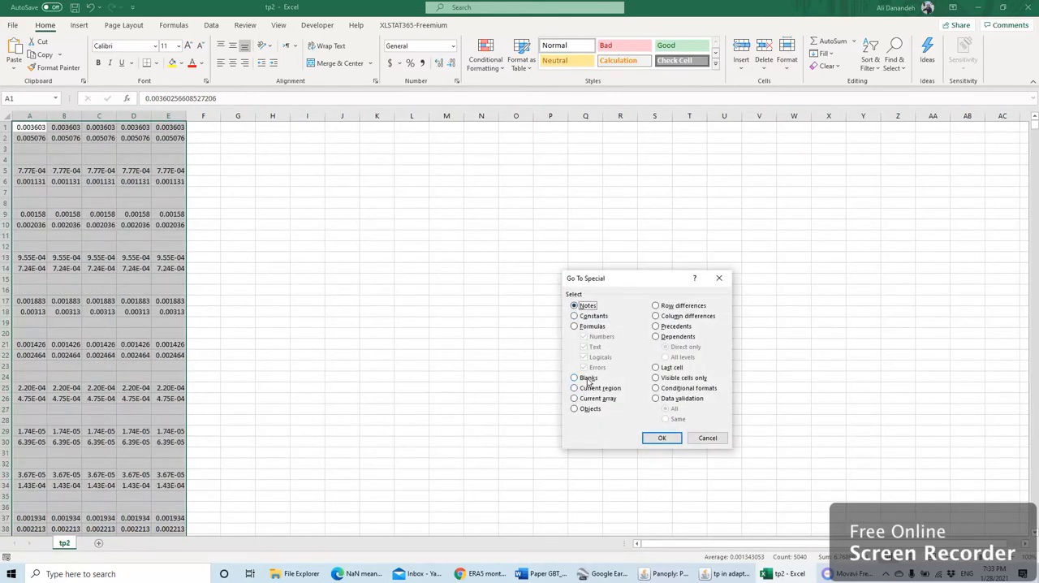
click(574, 378)
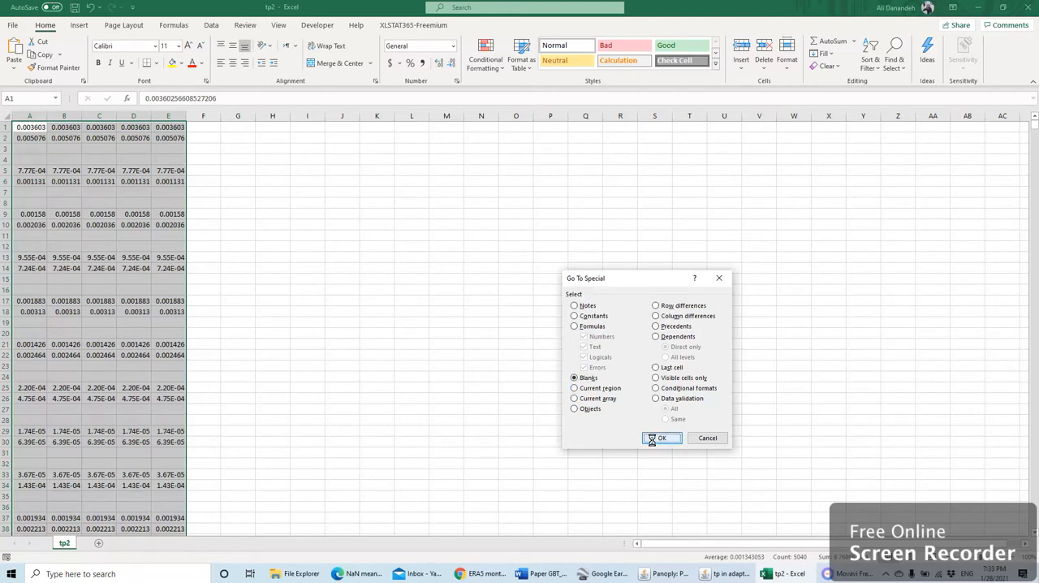
click(660, 438)
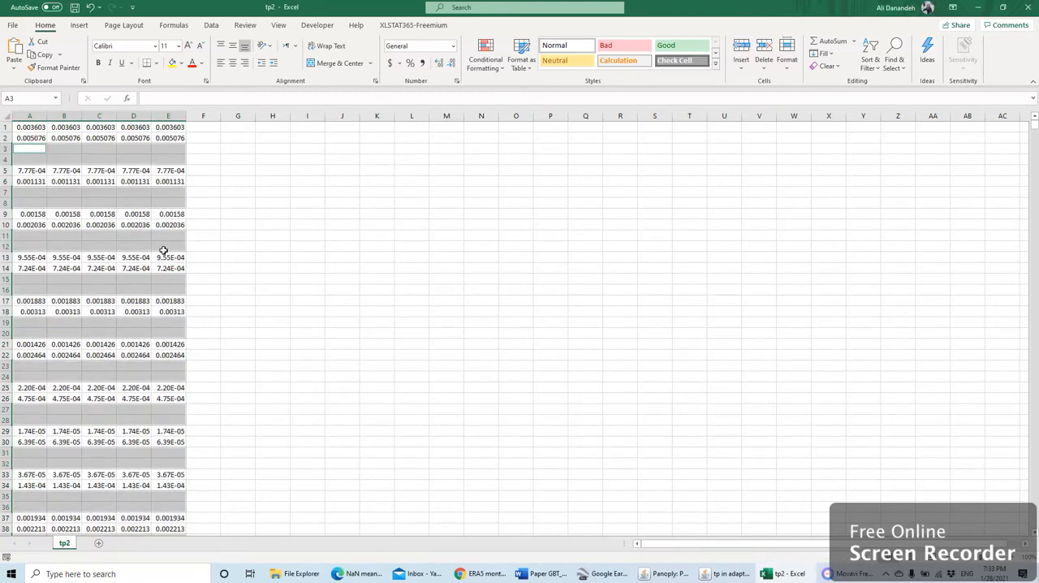
- Bring up the shortcut menu on the selected blank former-NaN cells
right_click(163, 250)
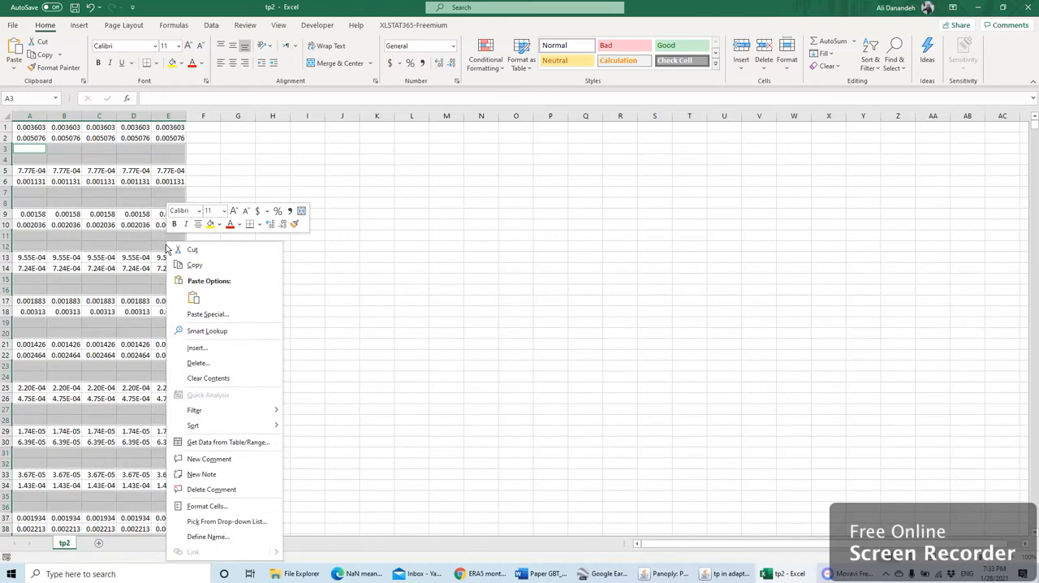
mouse_move(197, 348)
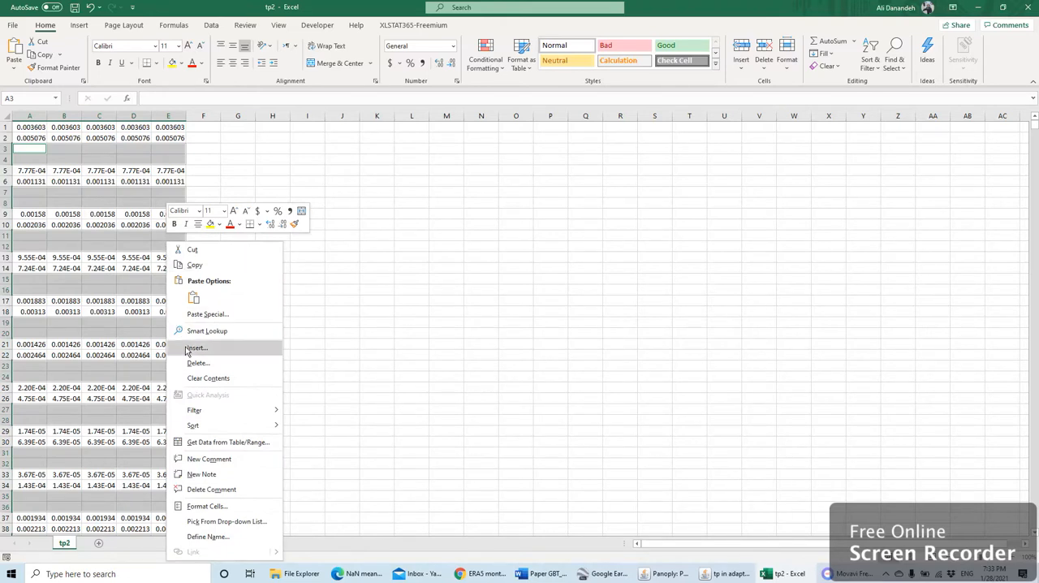
mouse_move(199, 363)
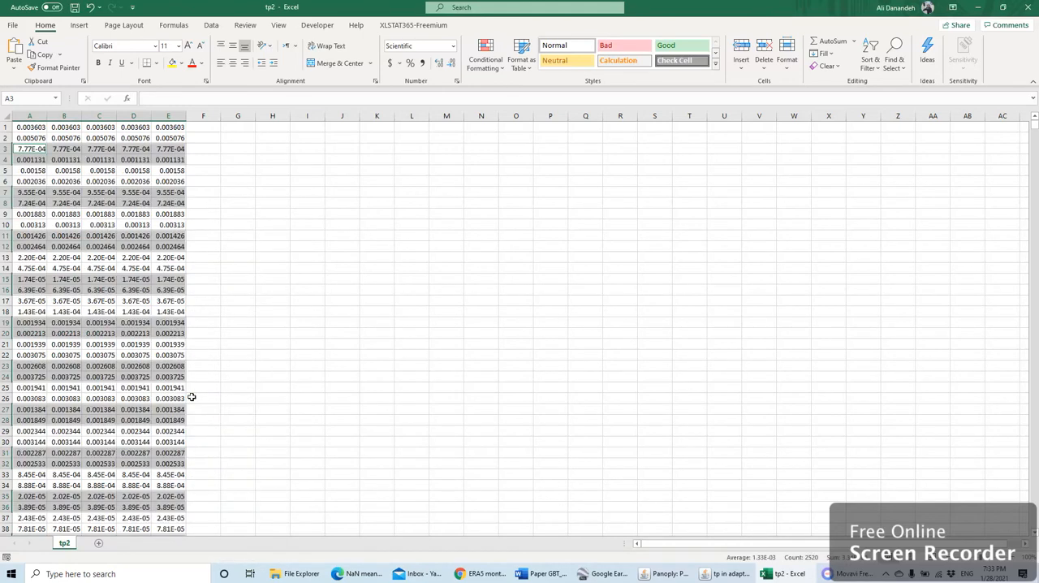
mouse_move(106, 188)
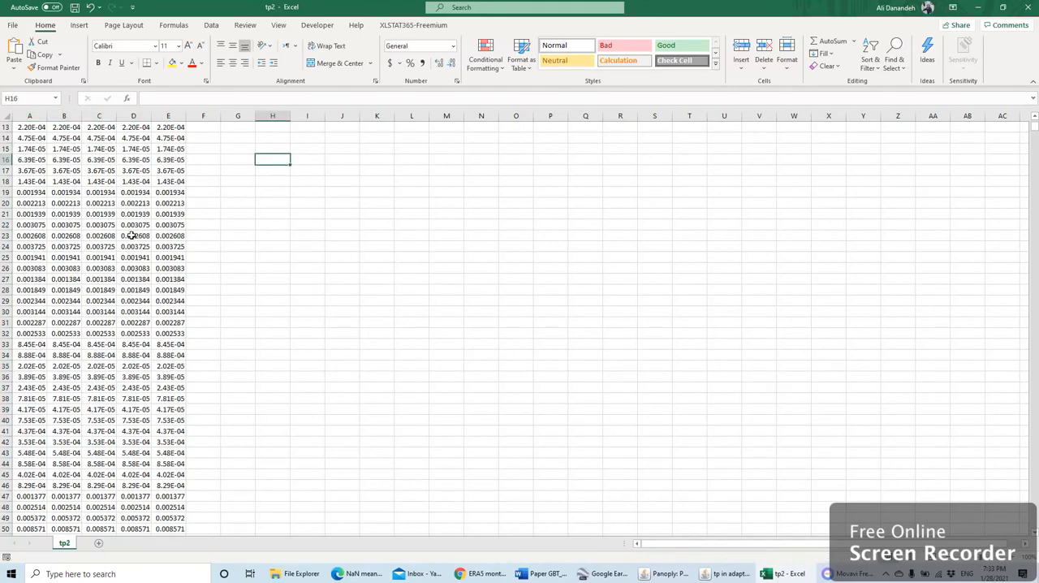
scroll(down, 3)
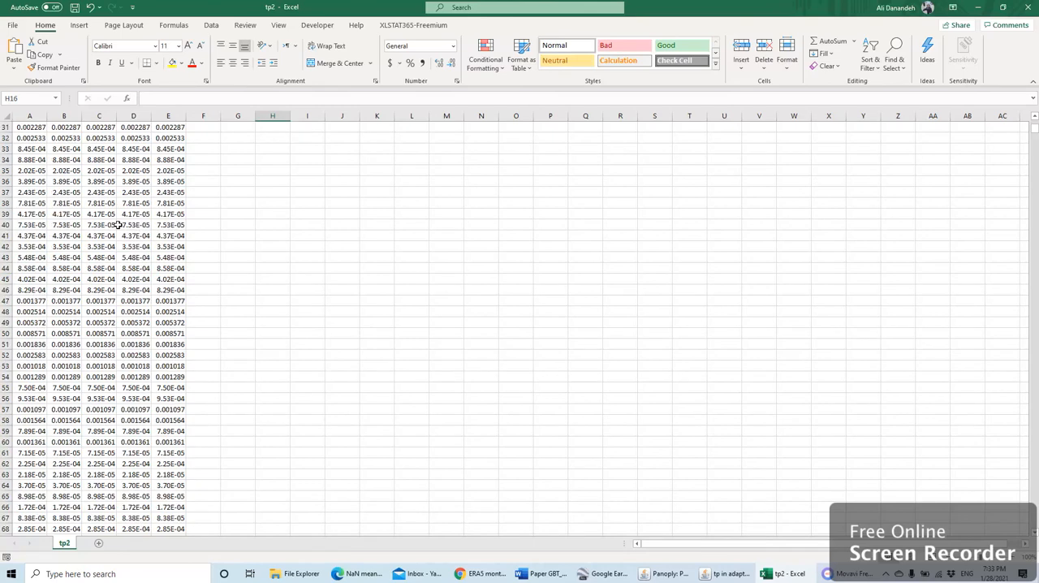
scroll(down, 3)
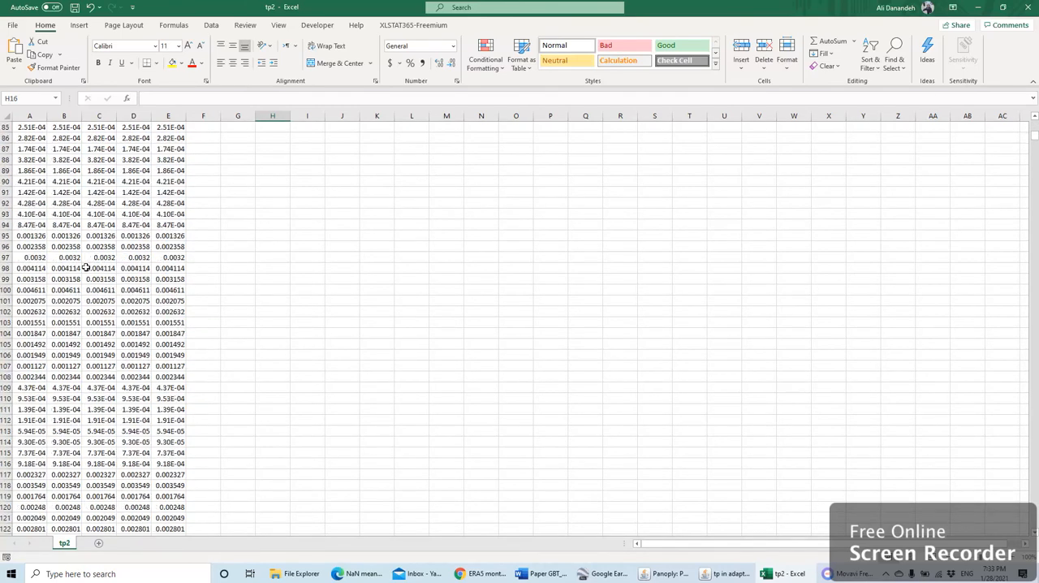